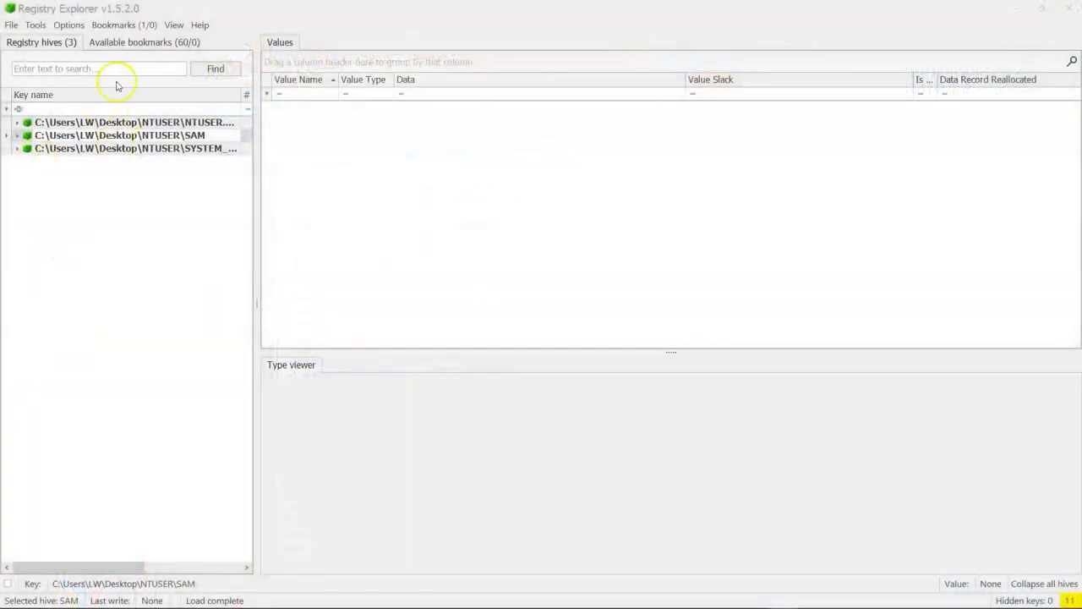
{"action": "mouse_move", "coordinate": [142, 162]}
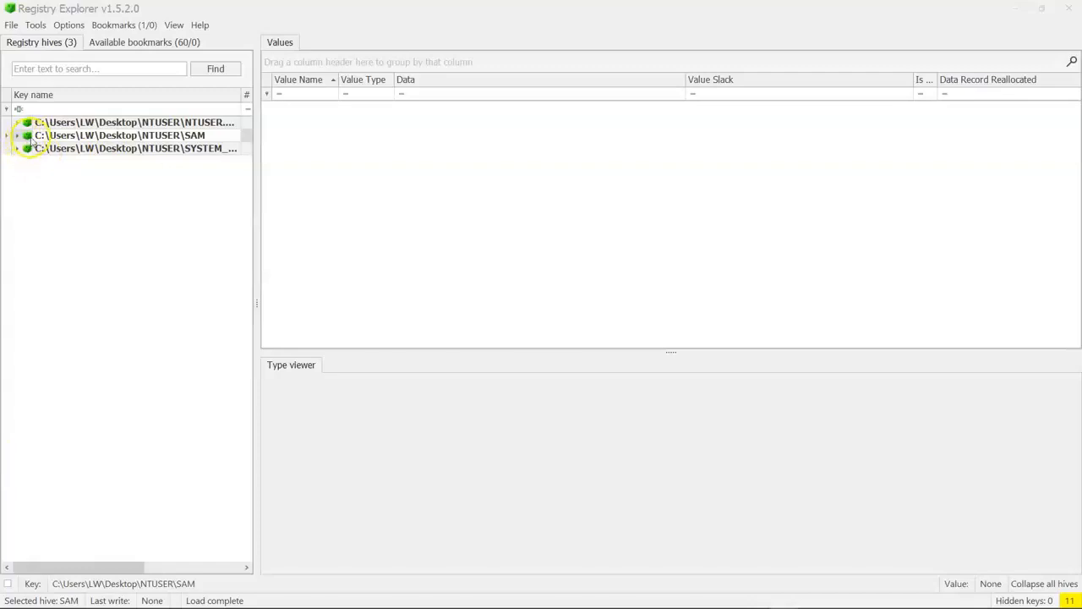
- Expand the SAM hive in the Registry hives list to show its key tree
{"action": "left_click", "coordinate": [7, 135]}
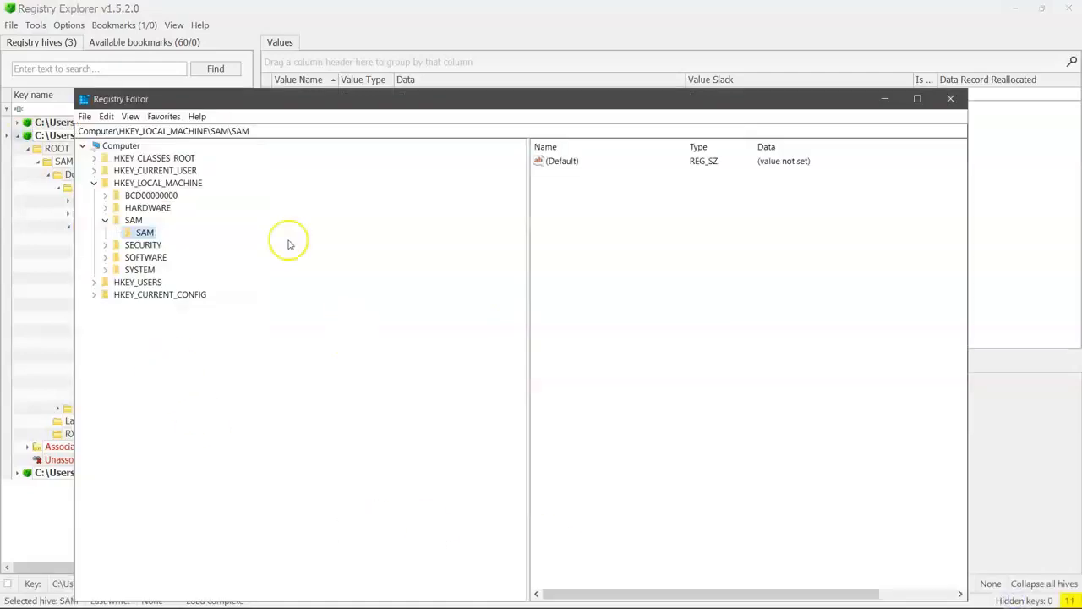
{"action": "mouse_move", "coordinate": [115, 172]}
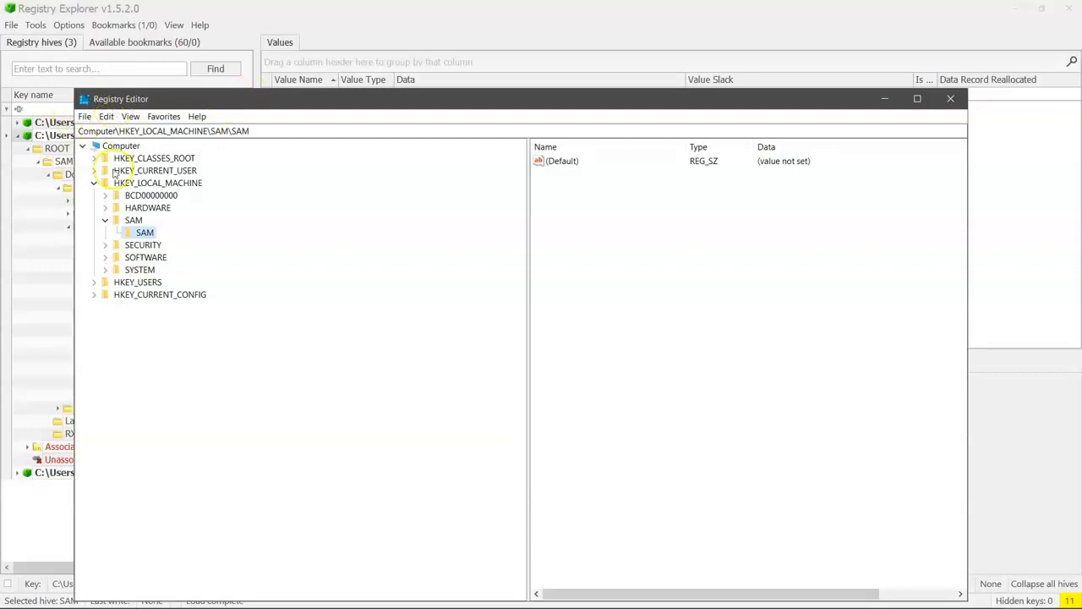
- Select the live HKEY_LOCAL_MACHINE\SAM key, which holds only an unset (Default) value
{"action": "left_click", "coordinate": [134, 220]}
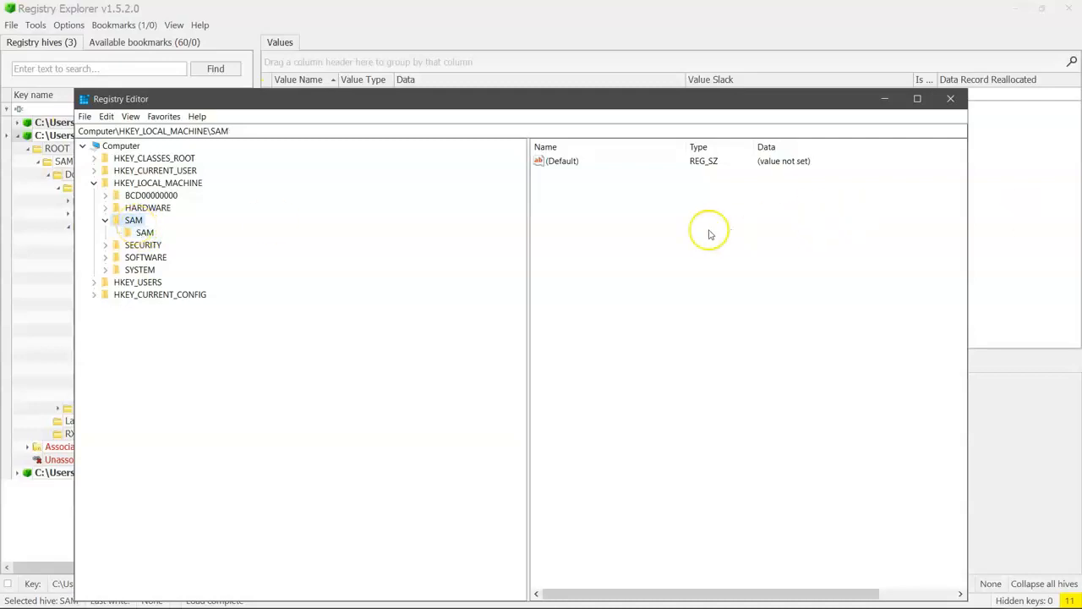
{"action": "mouse_move", "coordinate": [735, 288]}
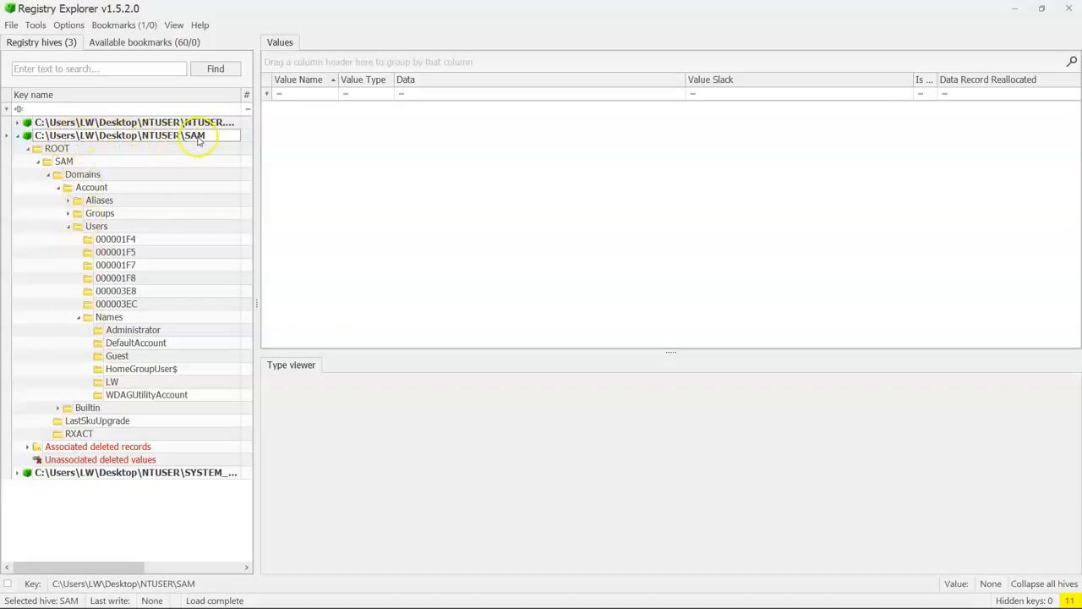
- Browse SAM Users and Names, viewing the LW and Guest account keys and the account table
{"action": "left_click", "coordinate": [96, 227]}
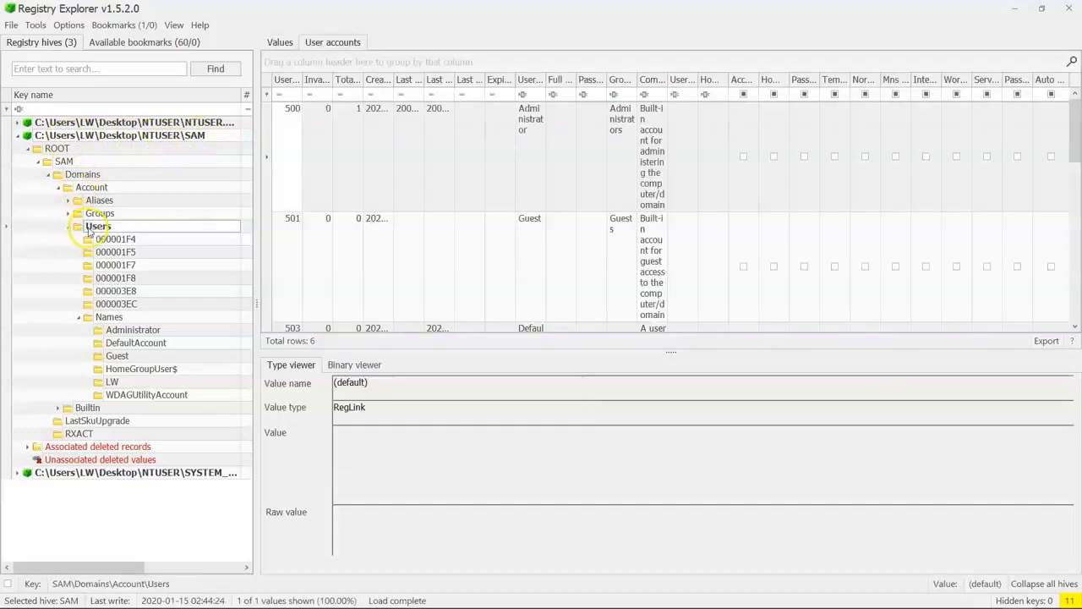
{"action": "left_click", "coordinate": [111, 316]}
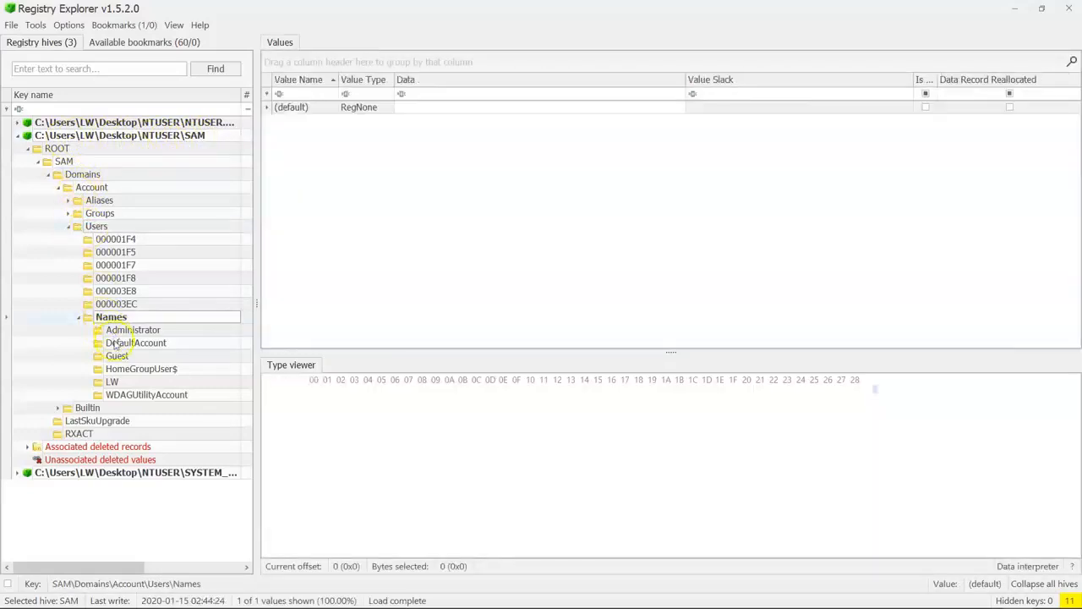
{"action": "left_click", "coordinate": [111, 382]}
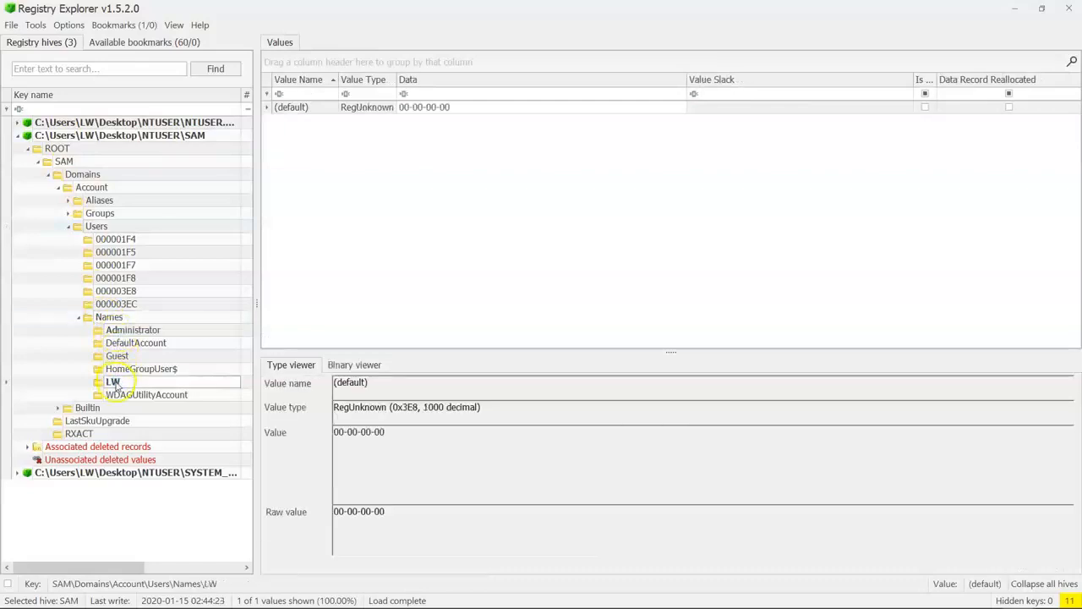
{"action": "left_click", "coordinate": [117, 355]}
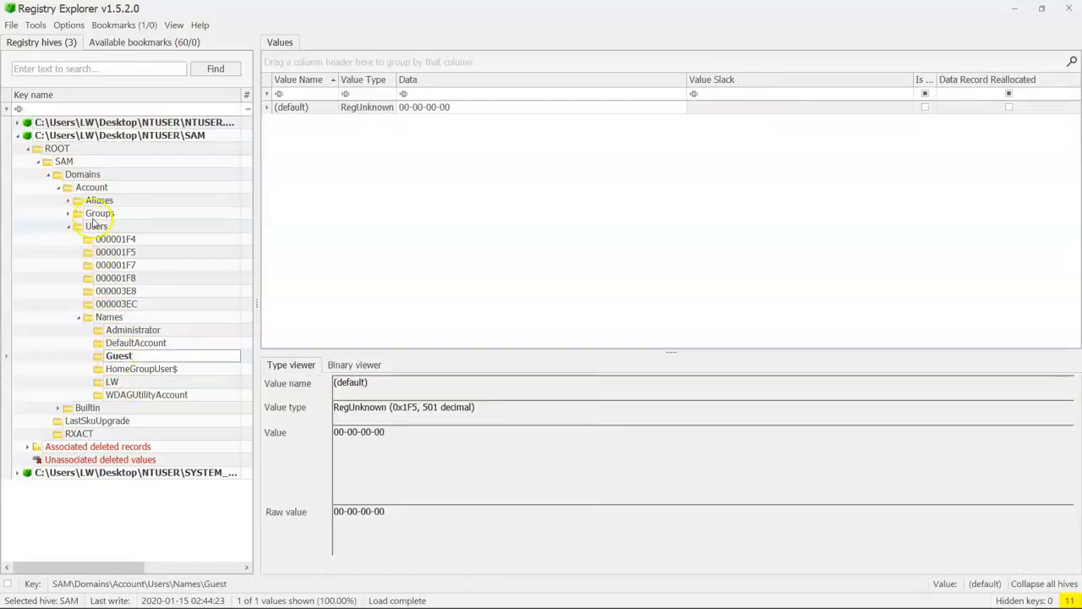
{"action": "left_click", "coordinate": [99, 227]}
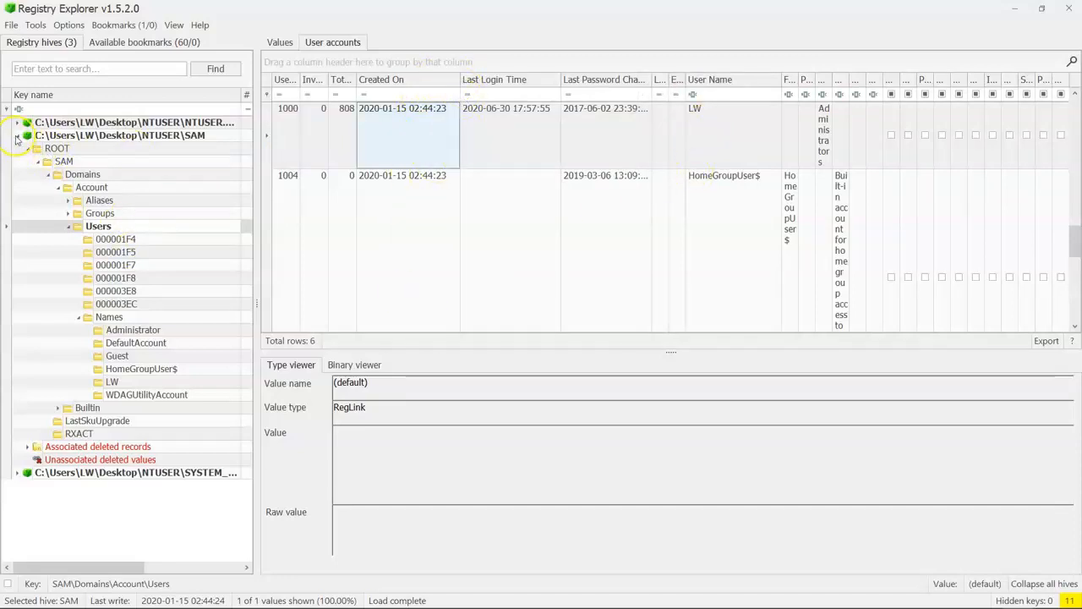
- Switch from the SAM hive to the NTUSER.DAT hive
{"action": "left_click", "coordinate": [122, 135]}
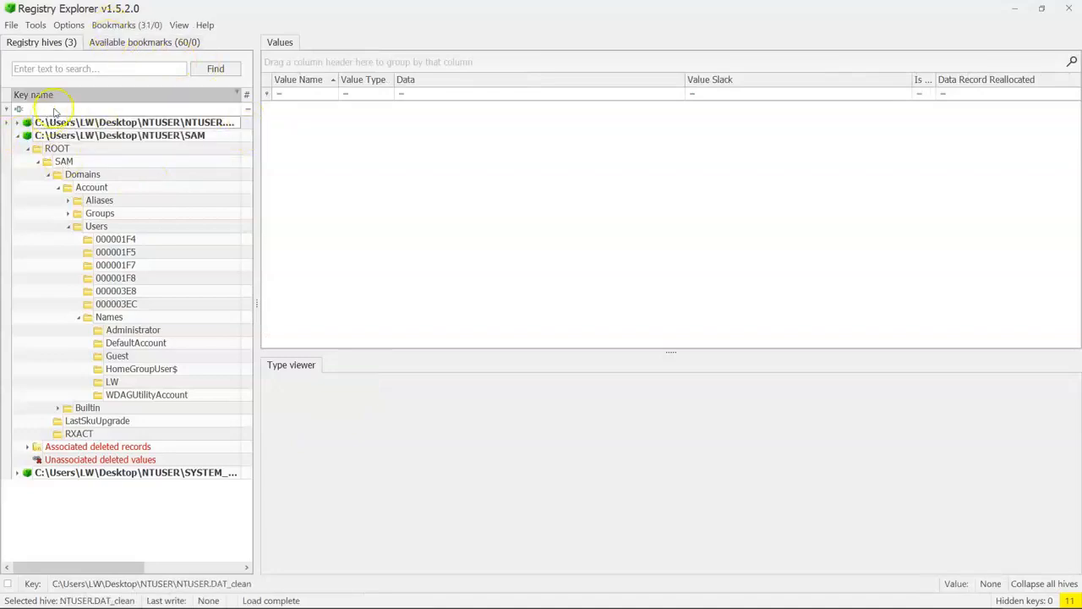
- Jump to the RecentDocs key via the Common bookmarks, listing recently opened .lnk, .mp4 and .xlsx files
{"action": "left_click", "coordinate": [114, 25]}
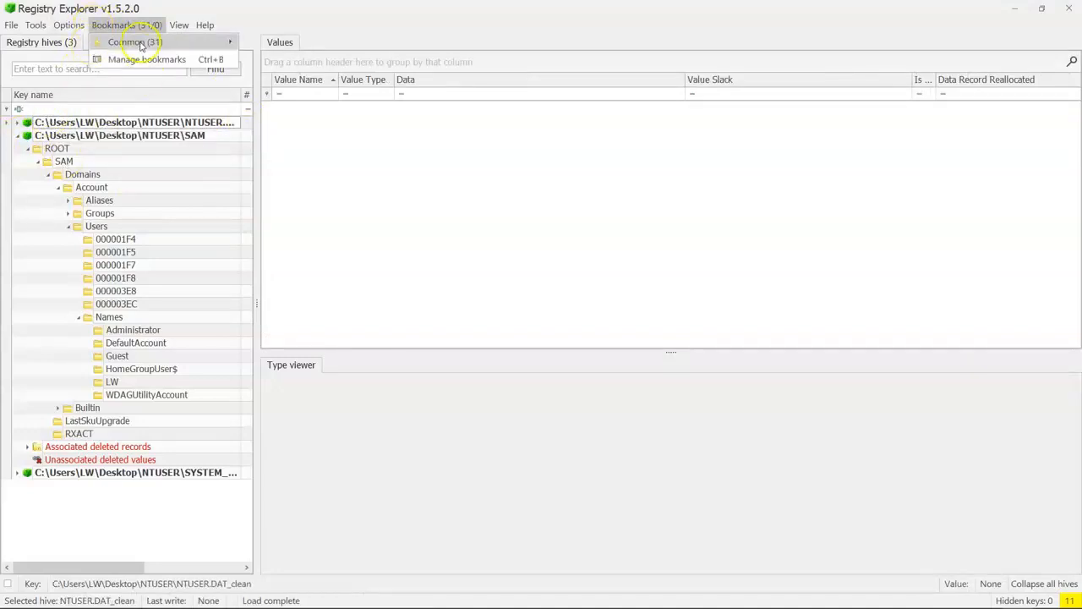
{"action": "left_click", "coordinate": [125, 42]}
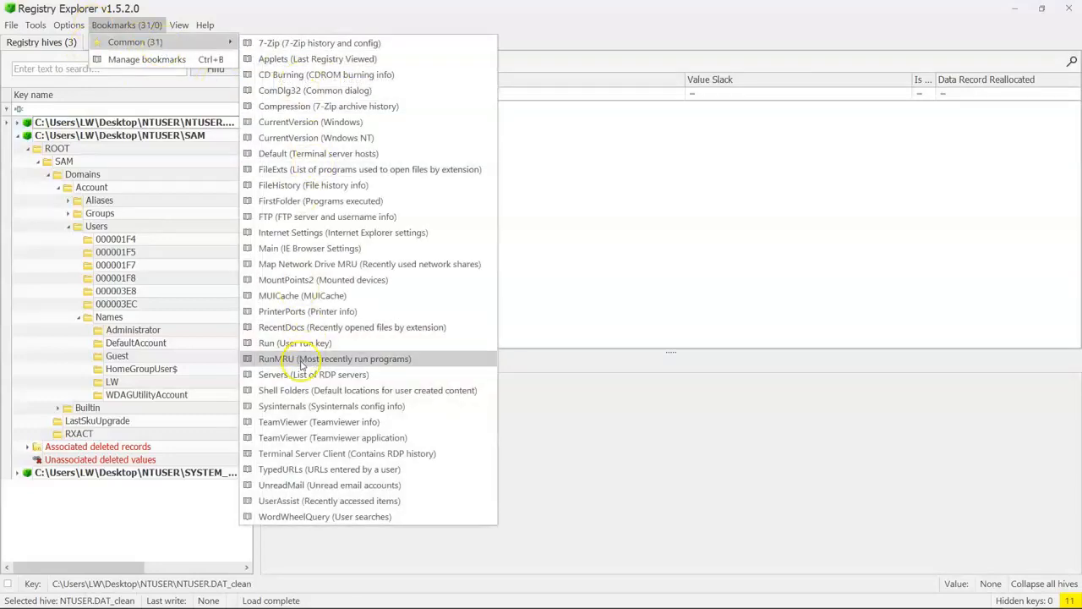
{"action": "mouse_move", "coordinate": [295, 342]}
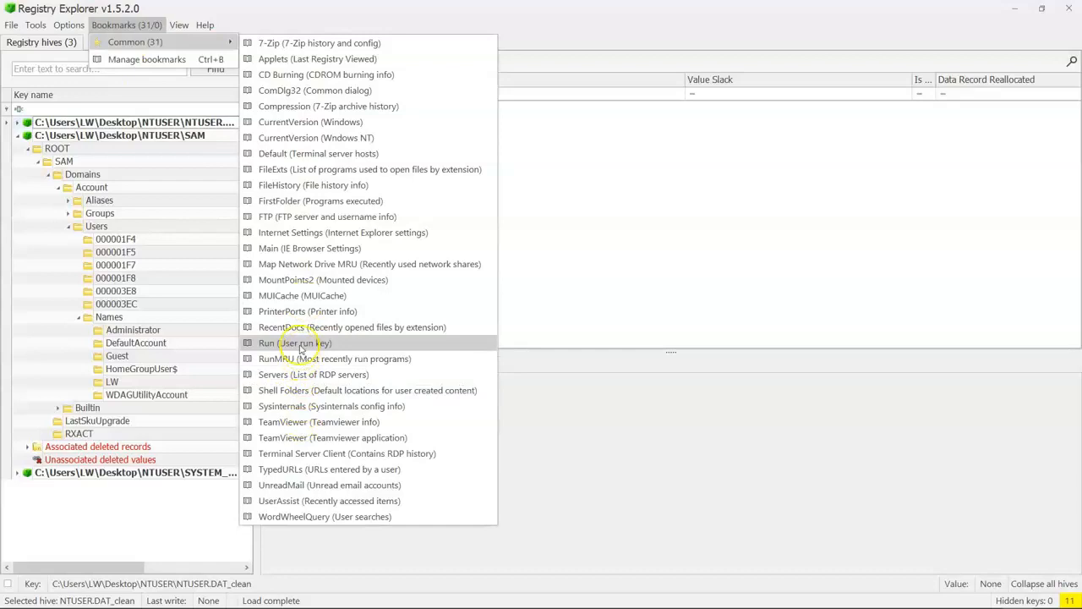
{"action": "left_click", "coordinate": [352, 328]}
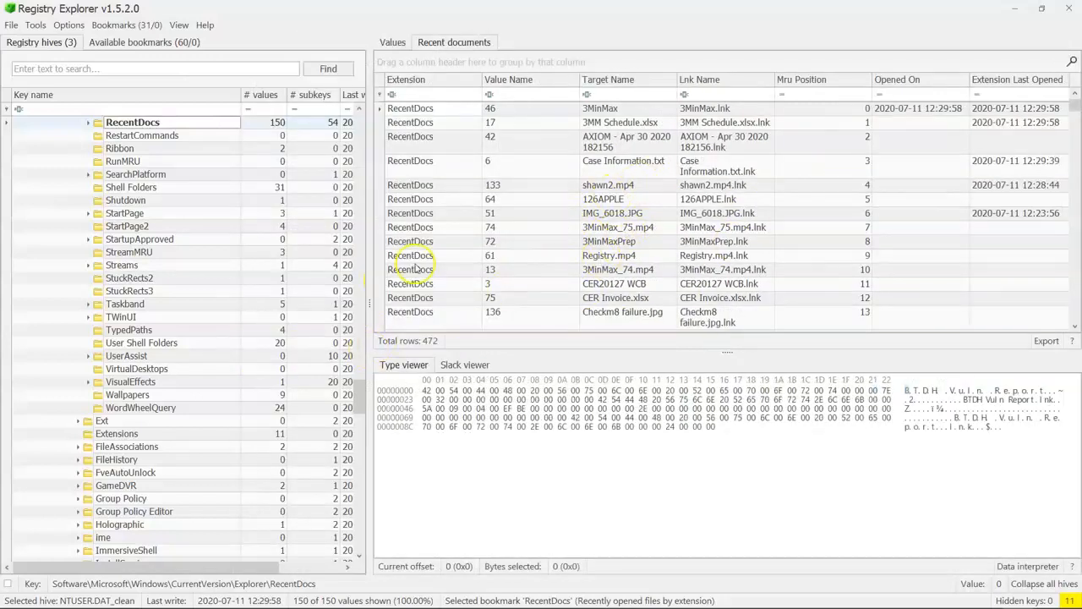
- View one RecentDocs entry's raw binary value, then return to the parsed recent documents list
{"action": "left_click", "coordinate": [392, 40]}
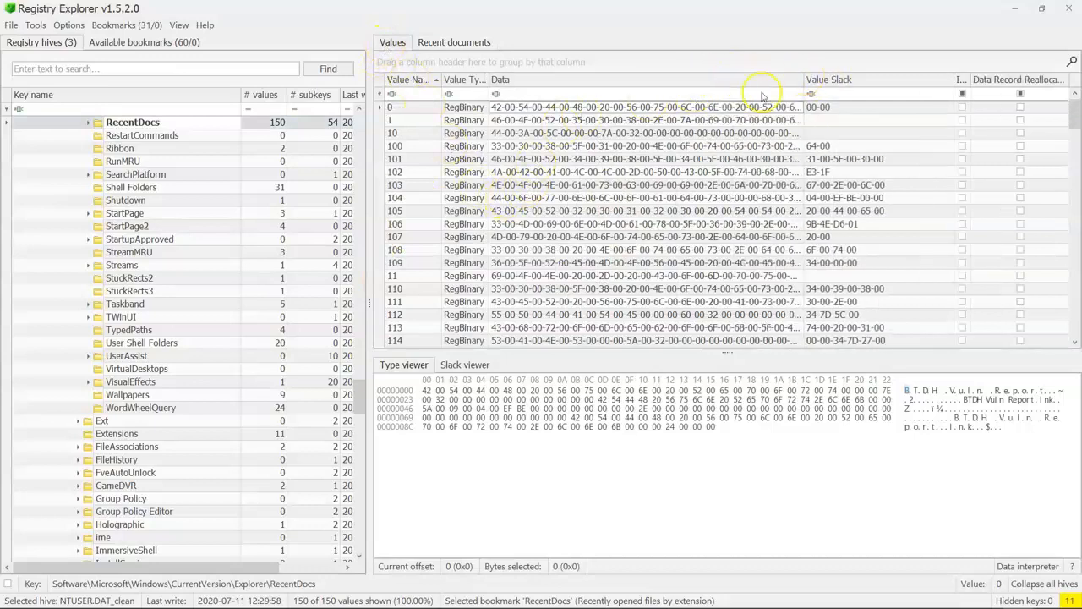
{"action": "left_click", "coordinate": [558, 173]}
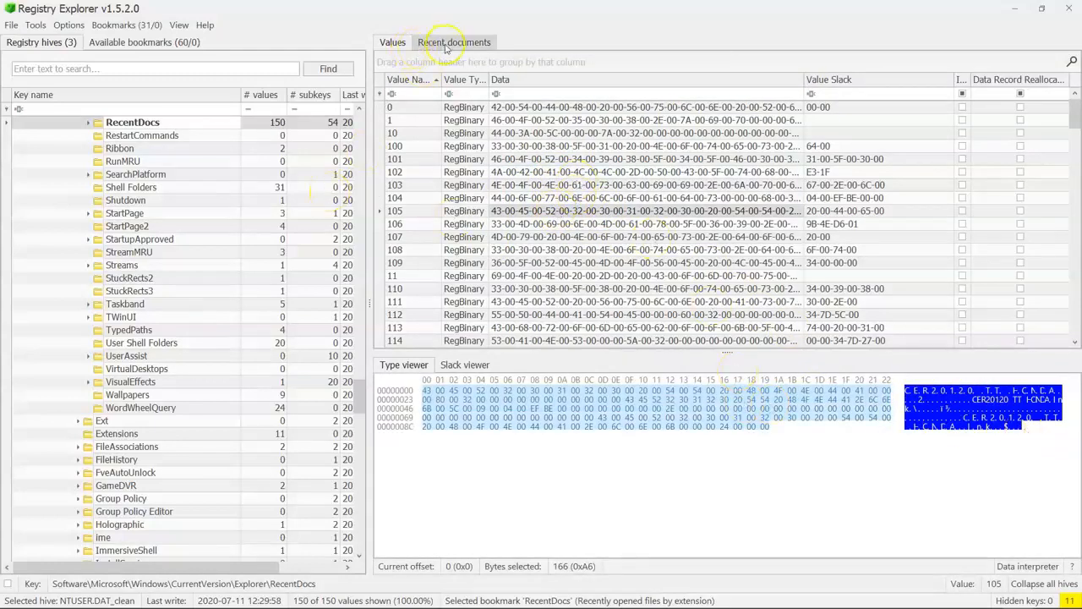
{"action": "left_click", "coordinate": [453, 42]}
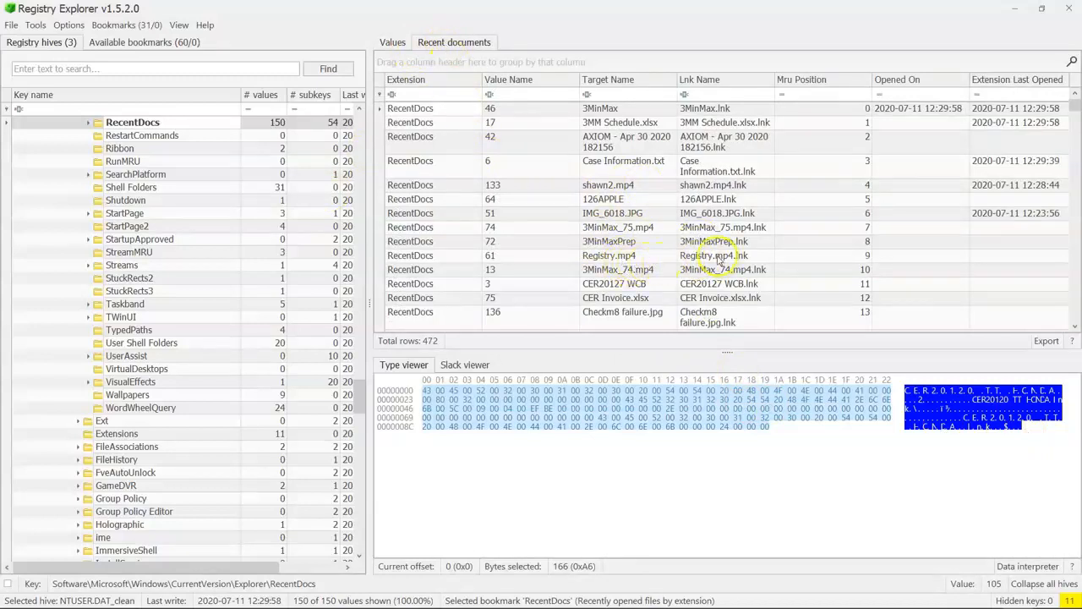
{"action": "mouse_move", "coordinate": [862, 224]}
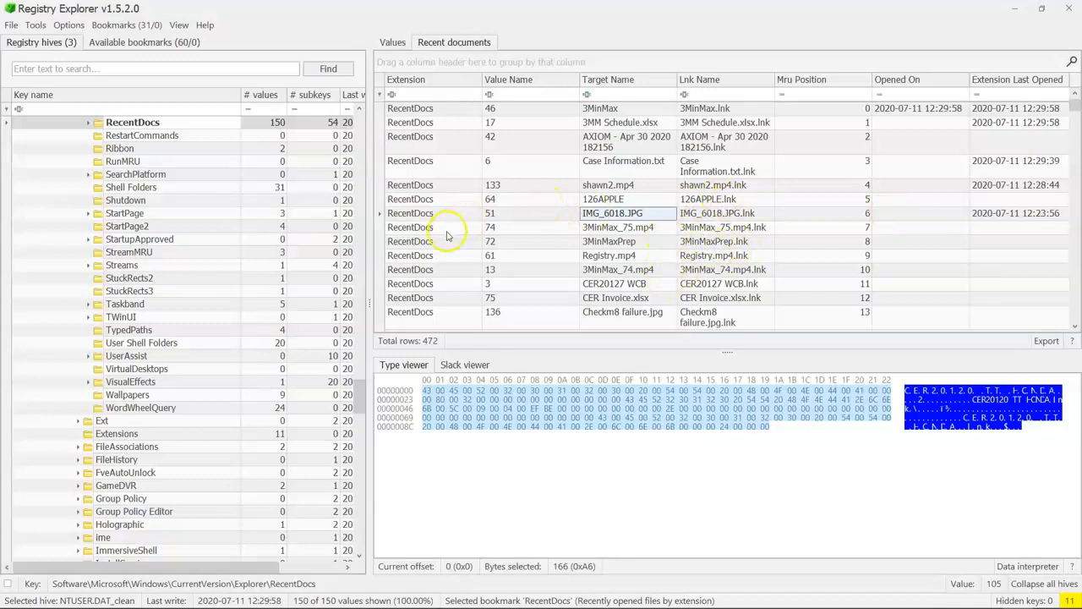
{"action": "mouse_move", "coordinate": [511, 208]}
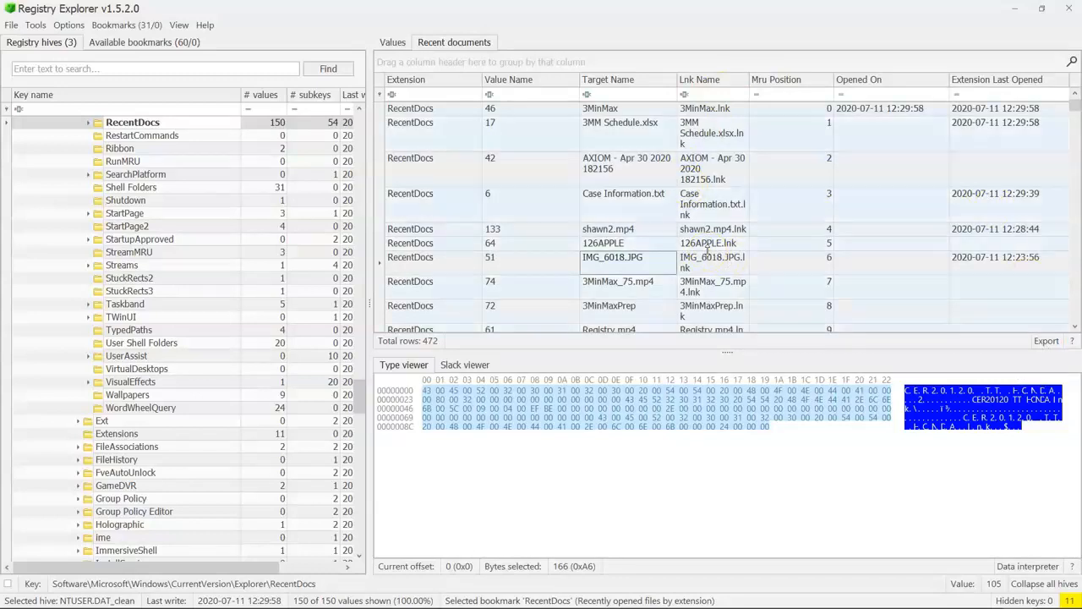
{"action": "mouse_move", "coordinate": [1045, 340]}
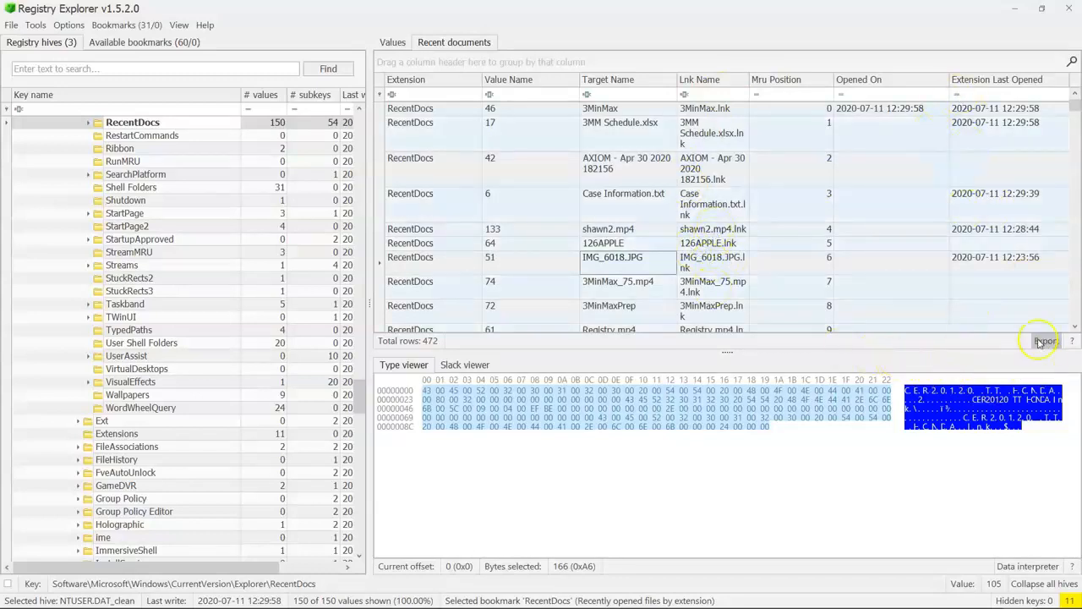
- Export the recent documents grid to a spreadsheet saved on the Desktop
{"action": "left_click", "coordinate": [1046, 342]}
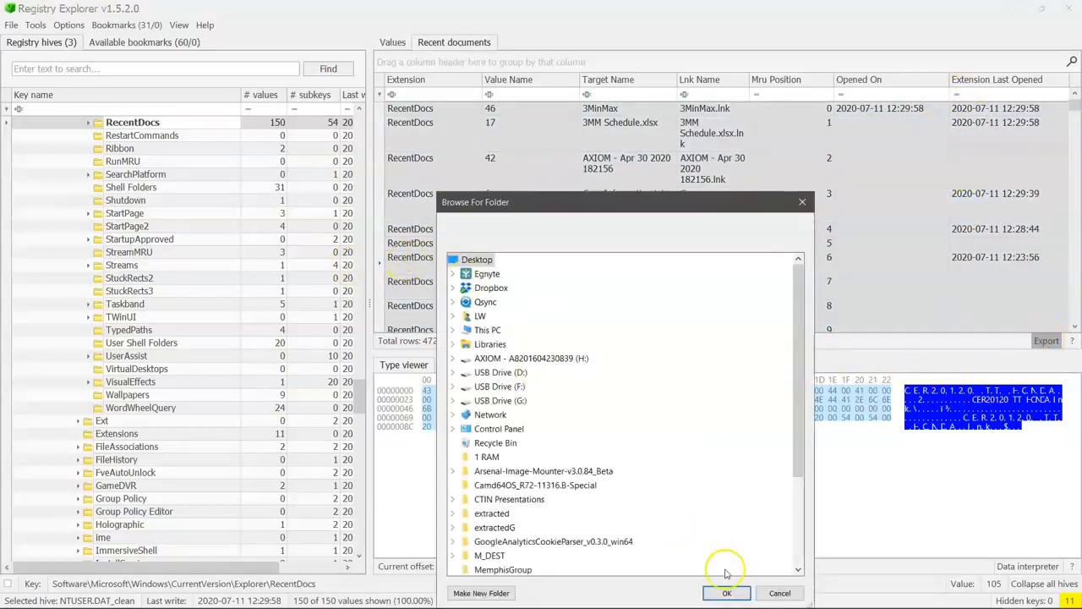
{"action": "left_click", "coordinate": [725, 592]}
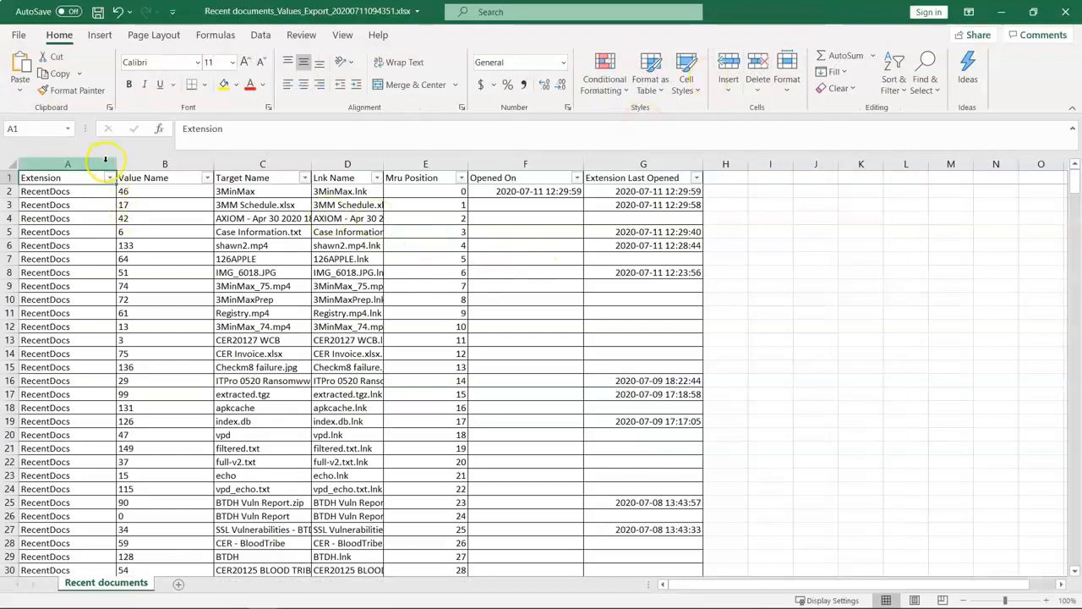
{"action": "left_click", "coordinate": [724, 177]}
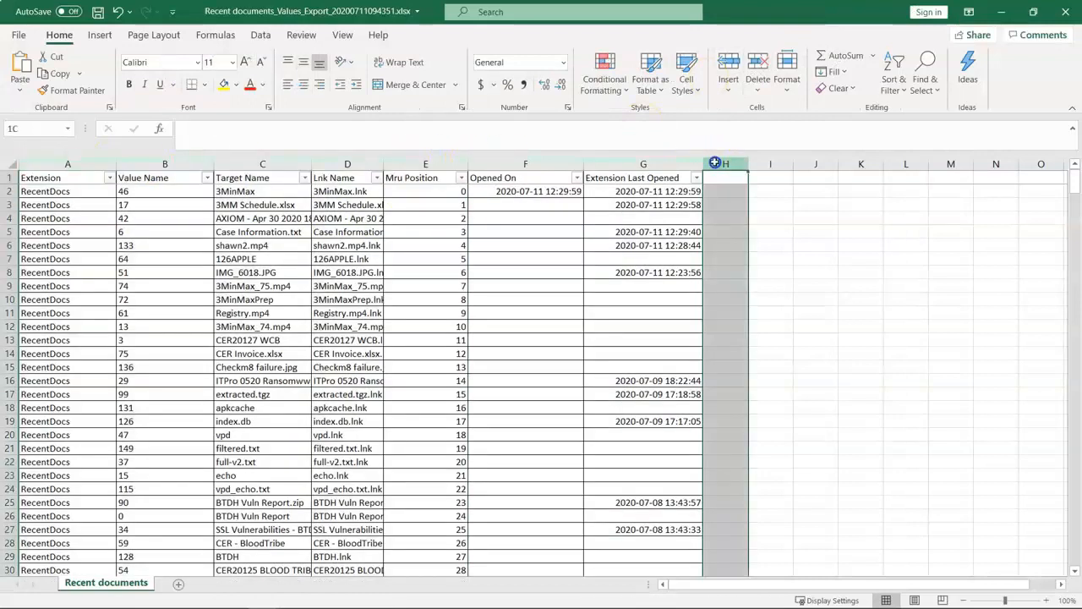